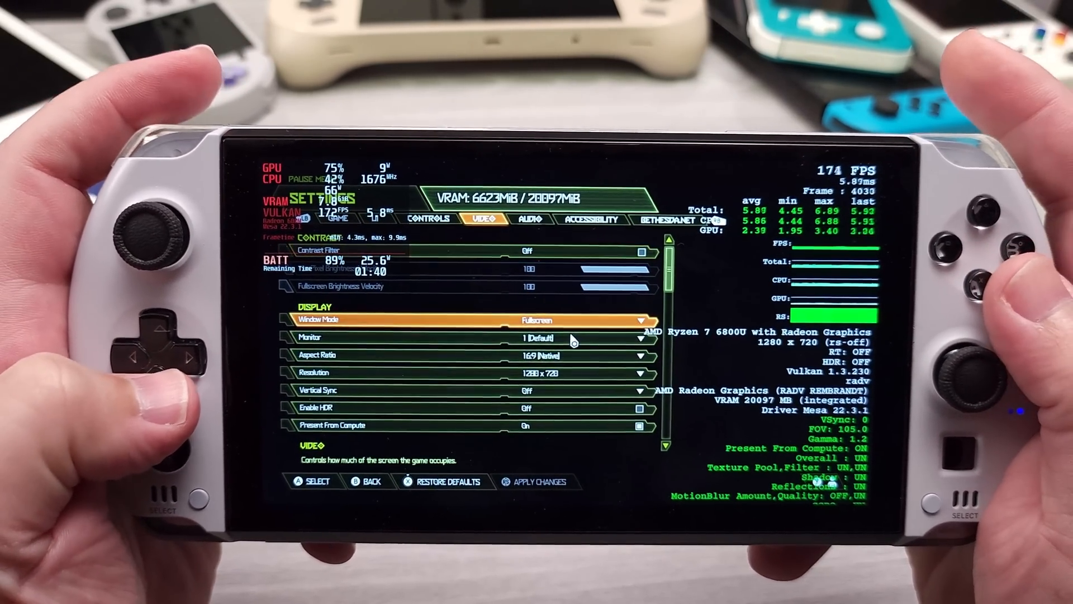
{"action": "scroll", "scroll_direction": "down", "scroll_amount": 3}
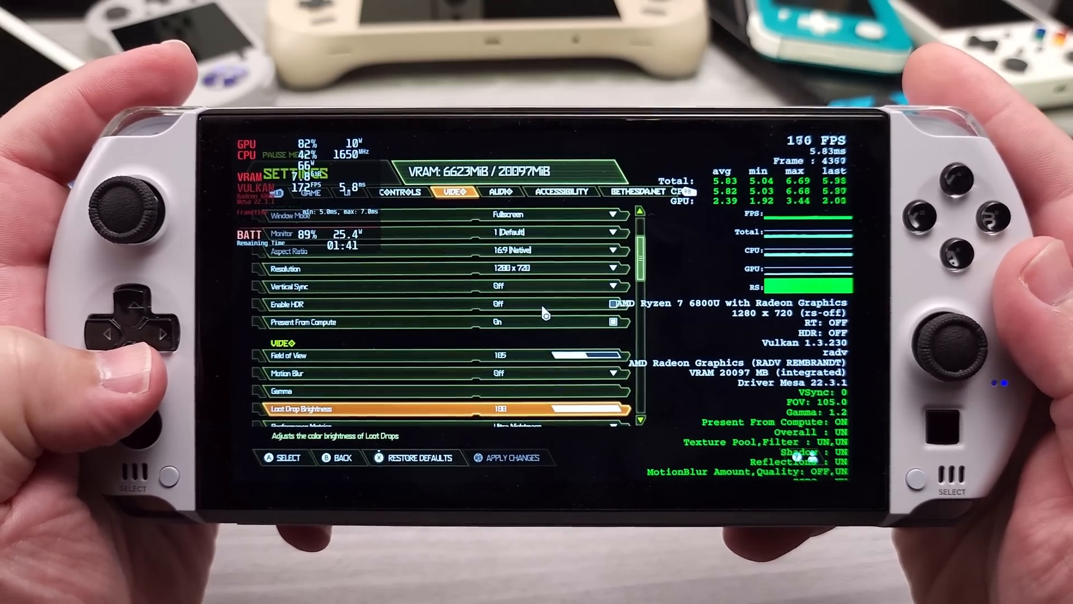
{"action": "scroll", "scroll_direction": "down", "scroll_amount": 3}
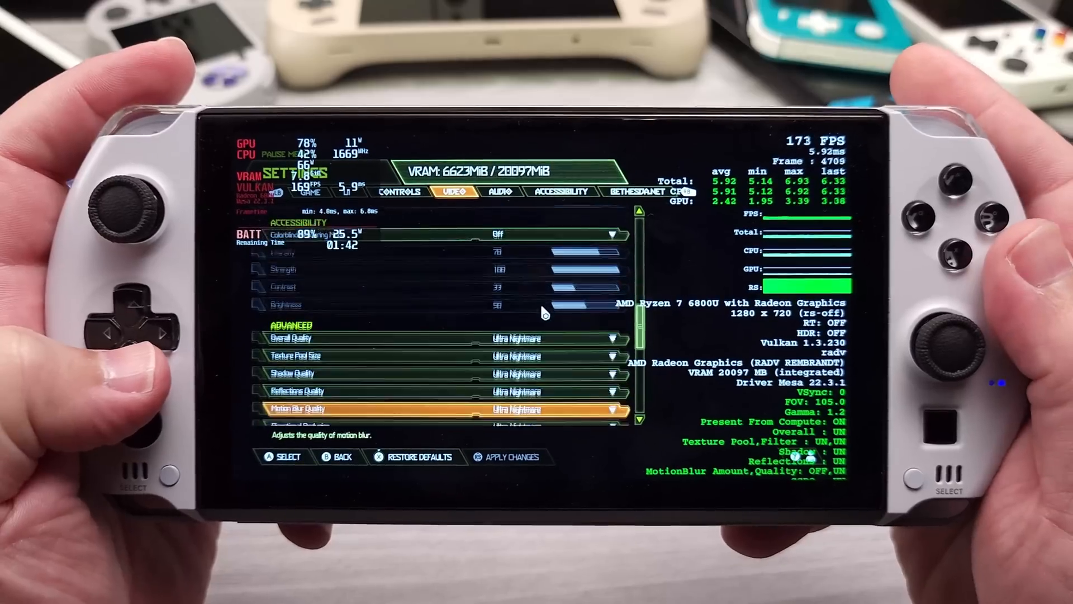
{"action": "scroll", "scroll_direction": "down", "scroll_amount": 3}
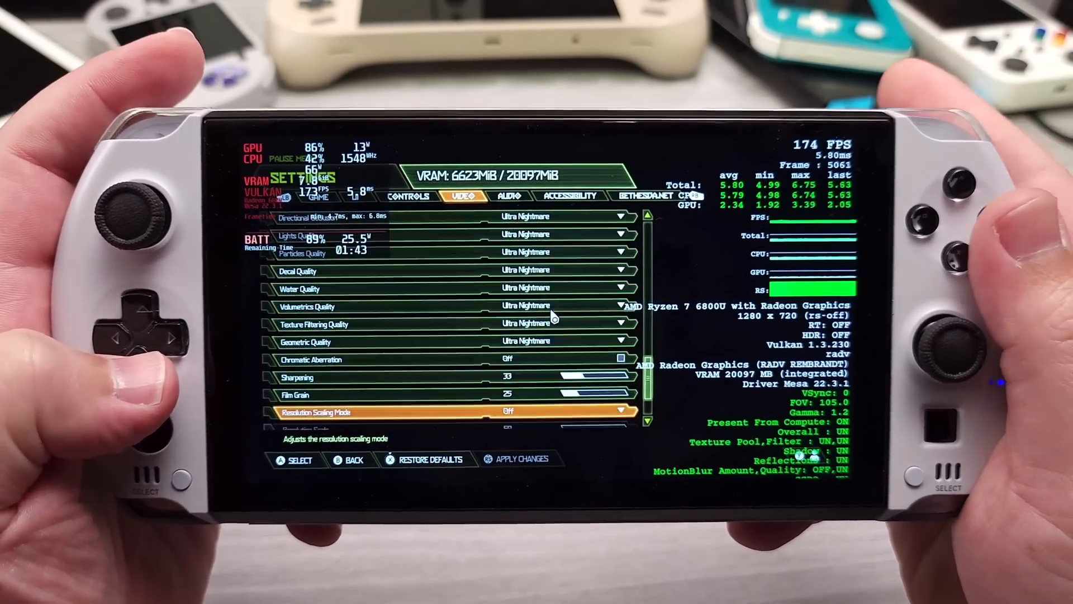